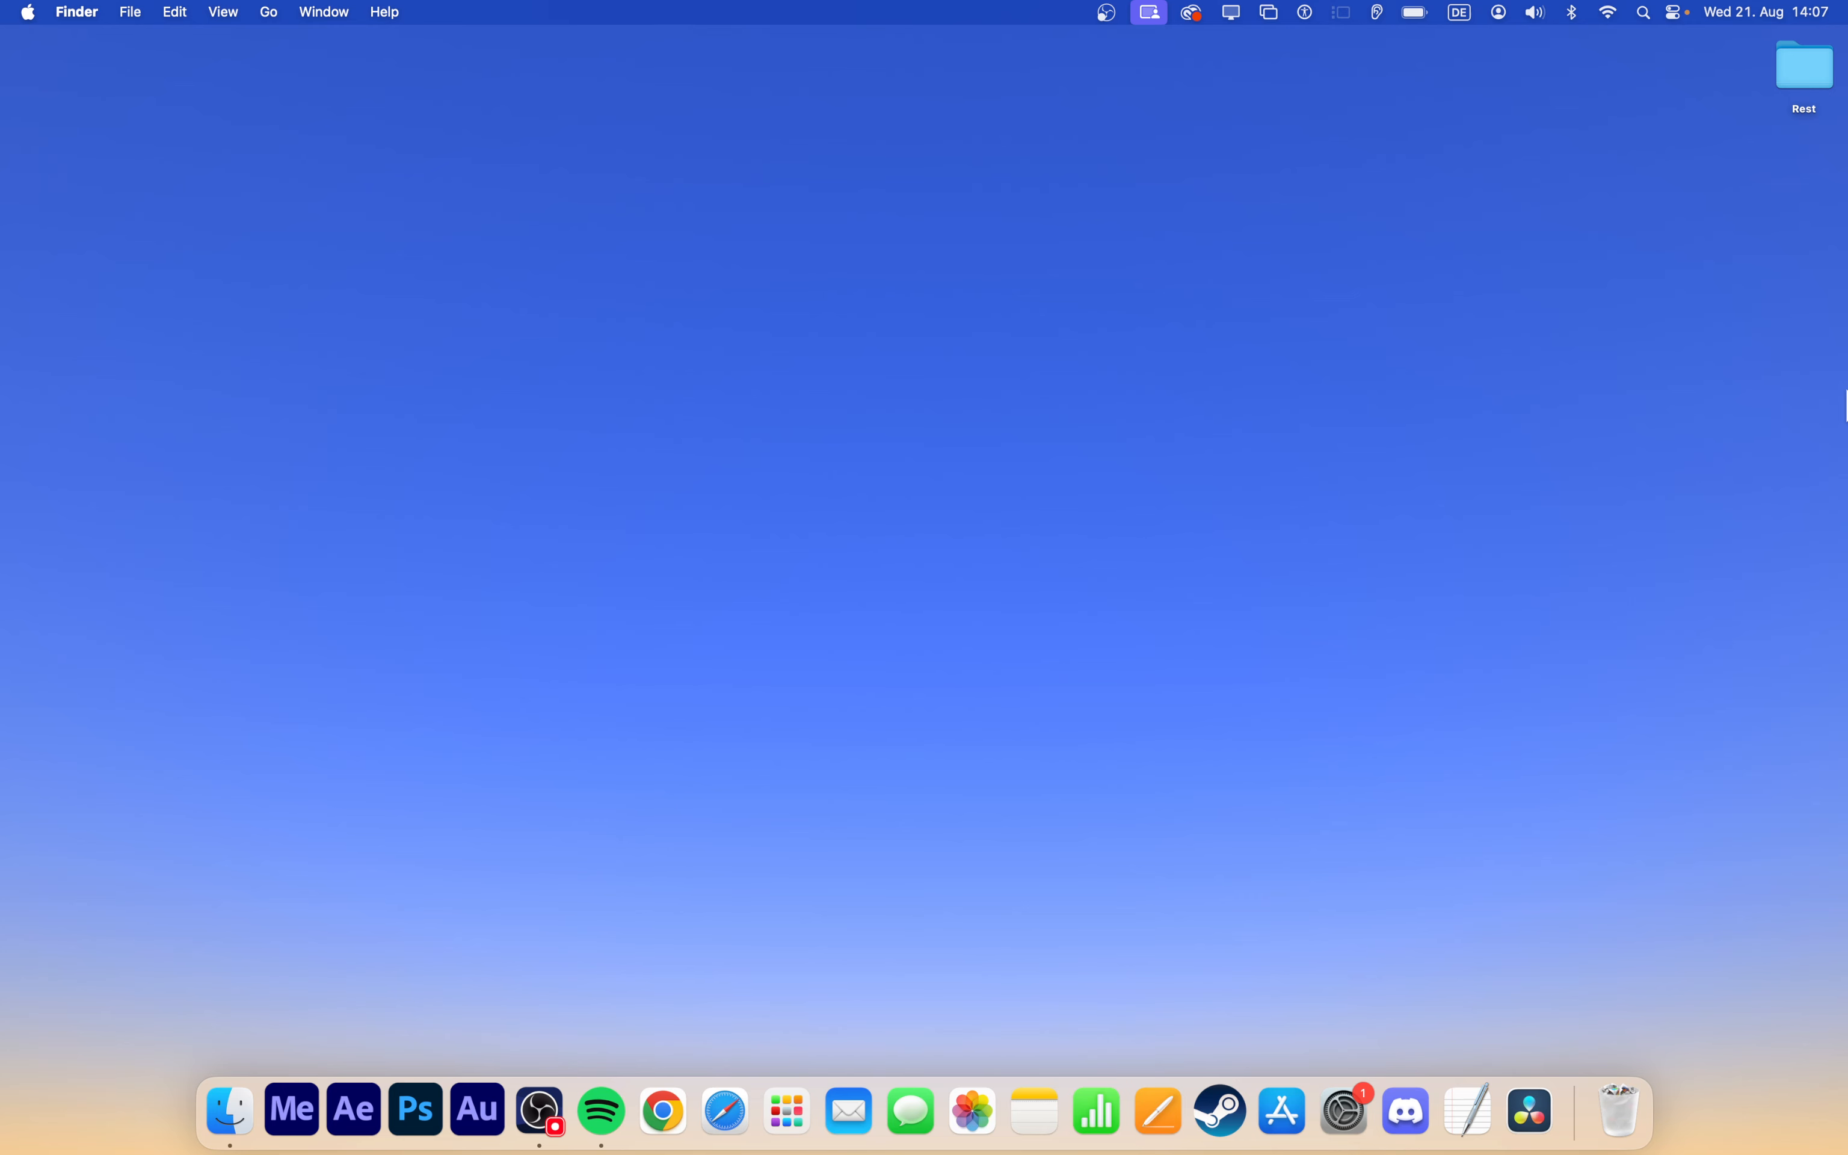
mouse_move(675, 327)
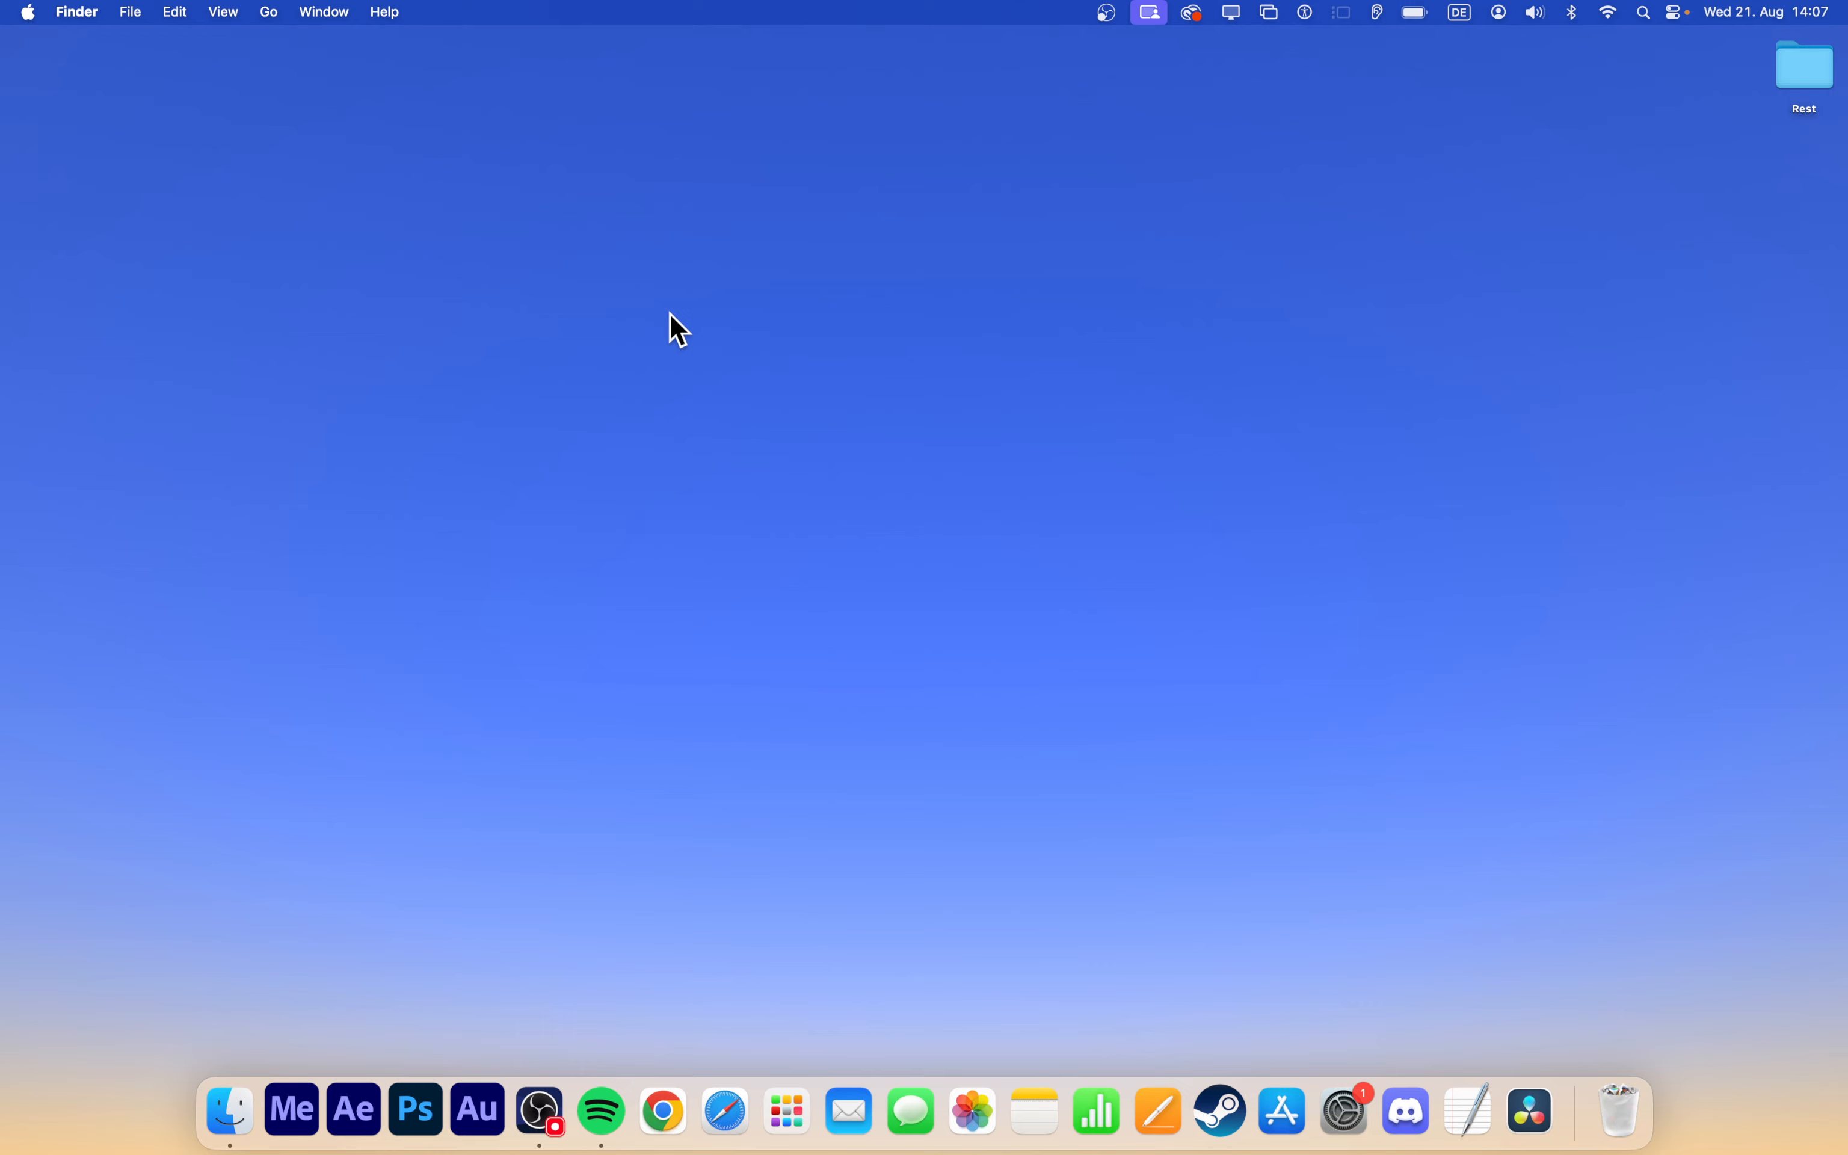
mouse_move(582, 330)
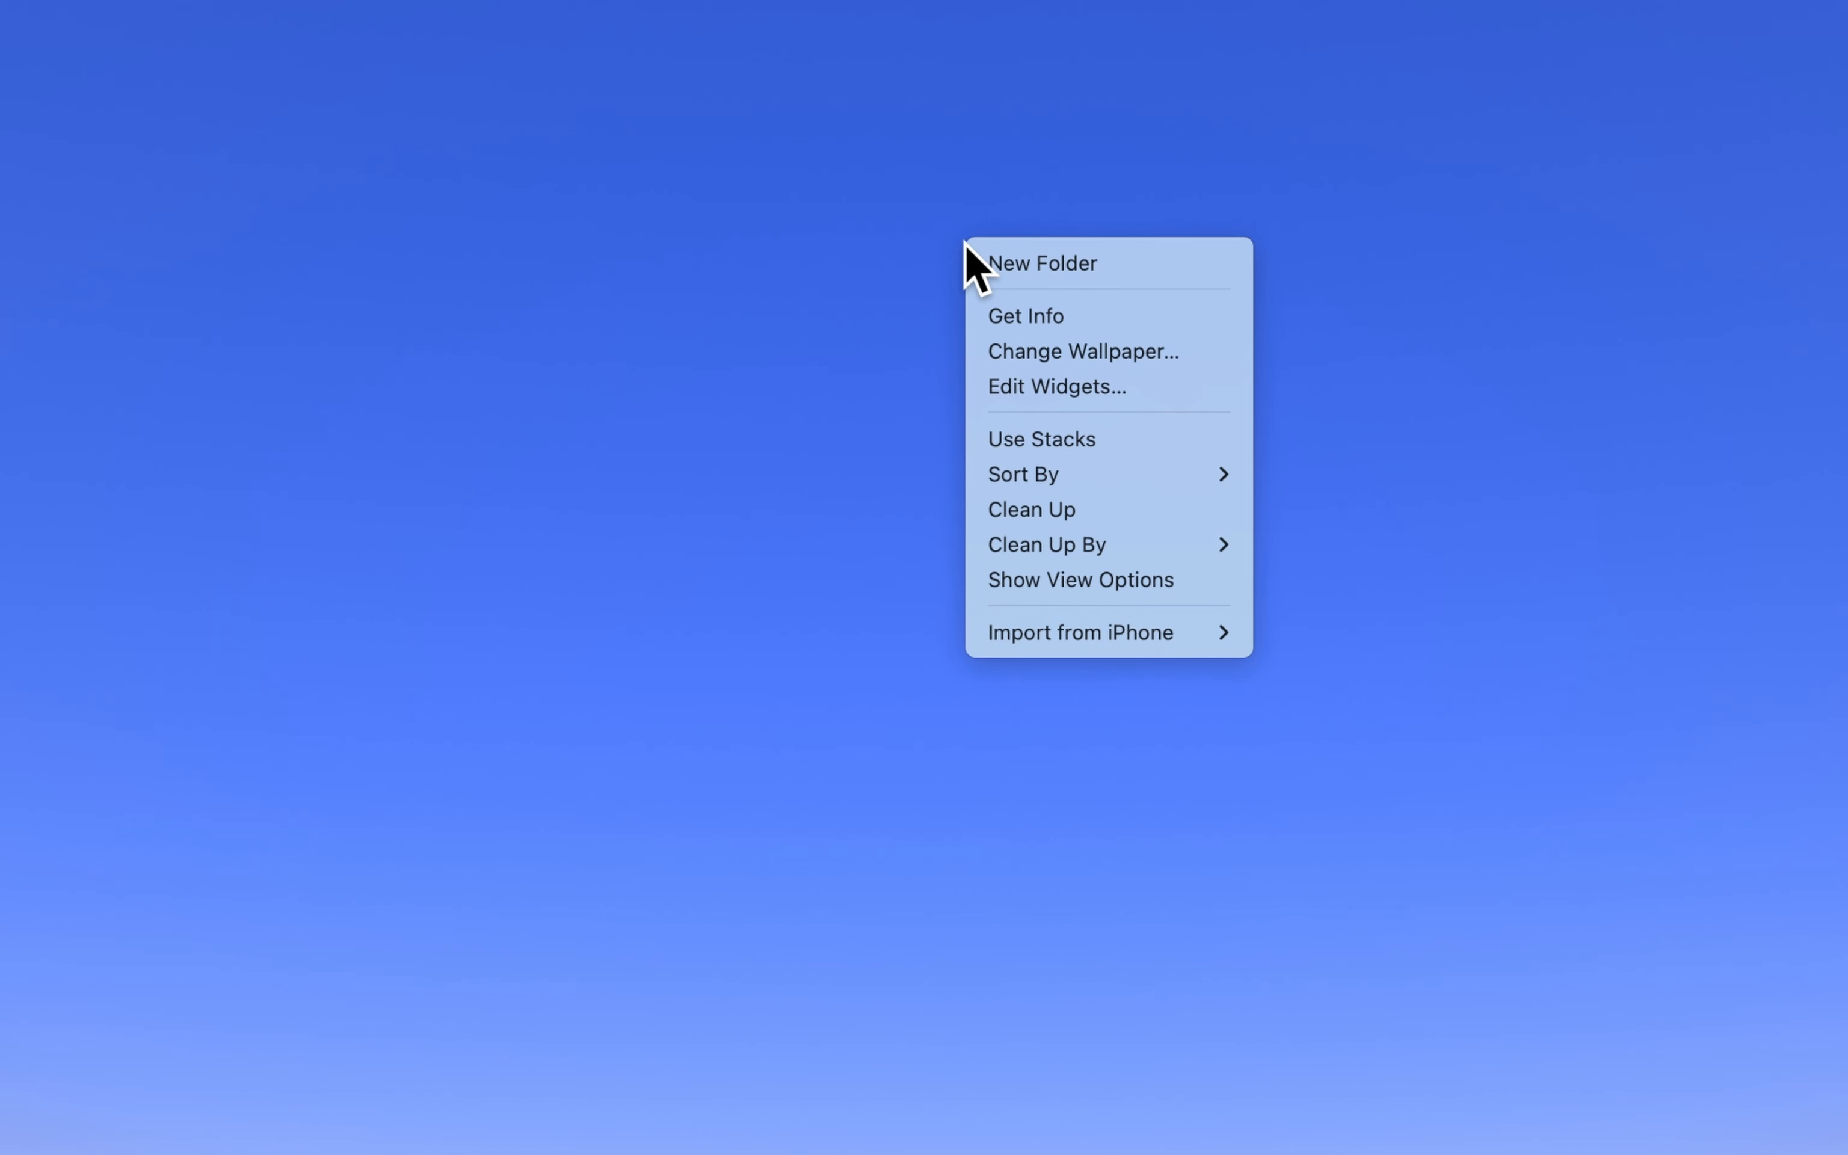
mouse_move(1105, 262)
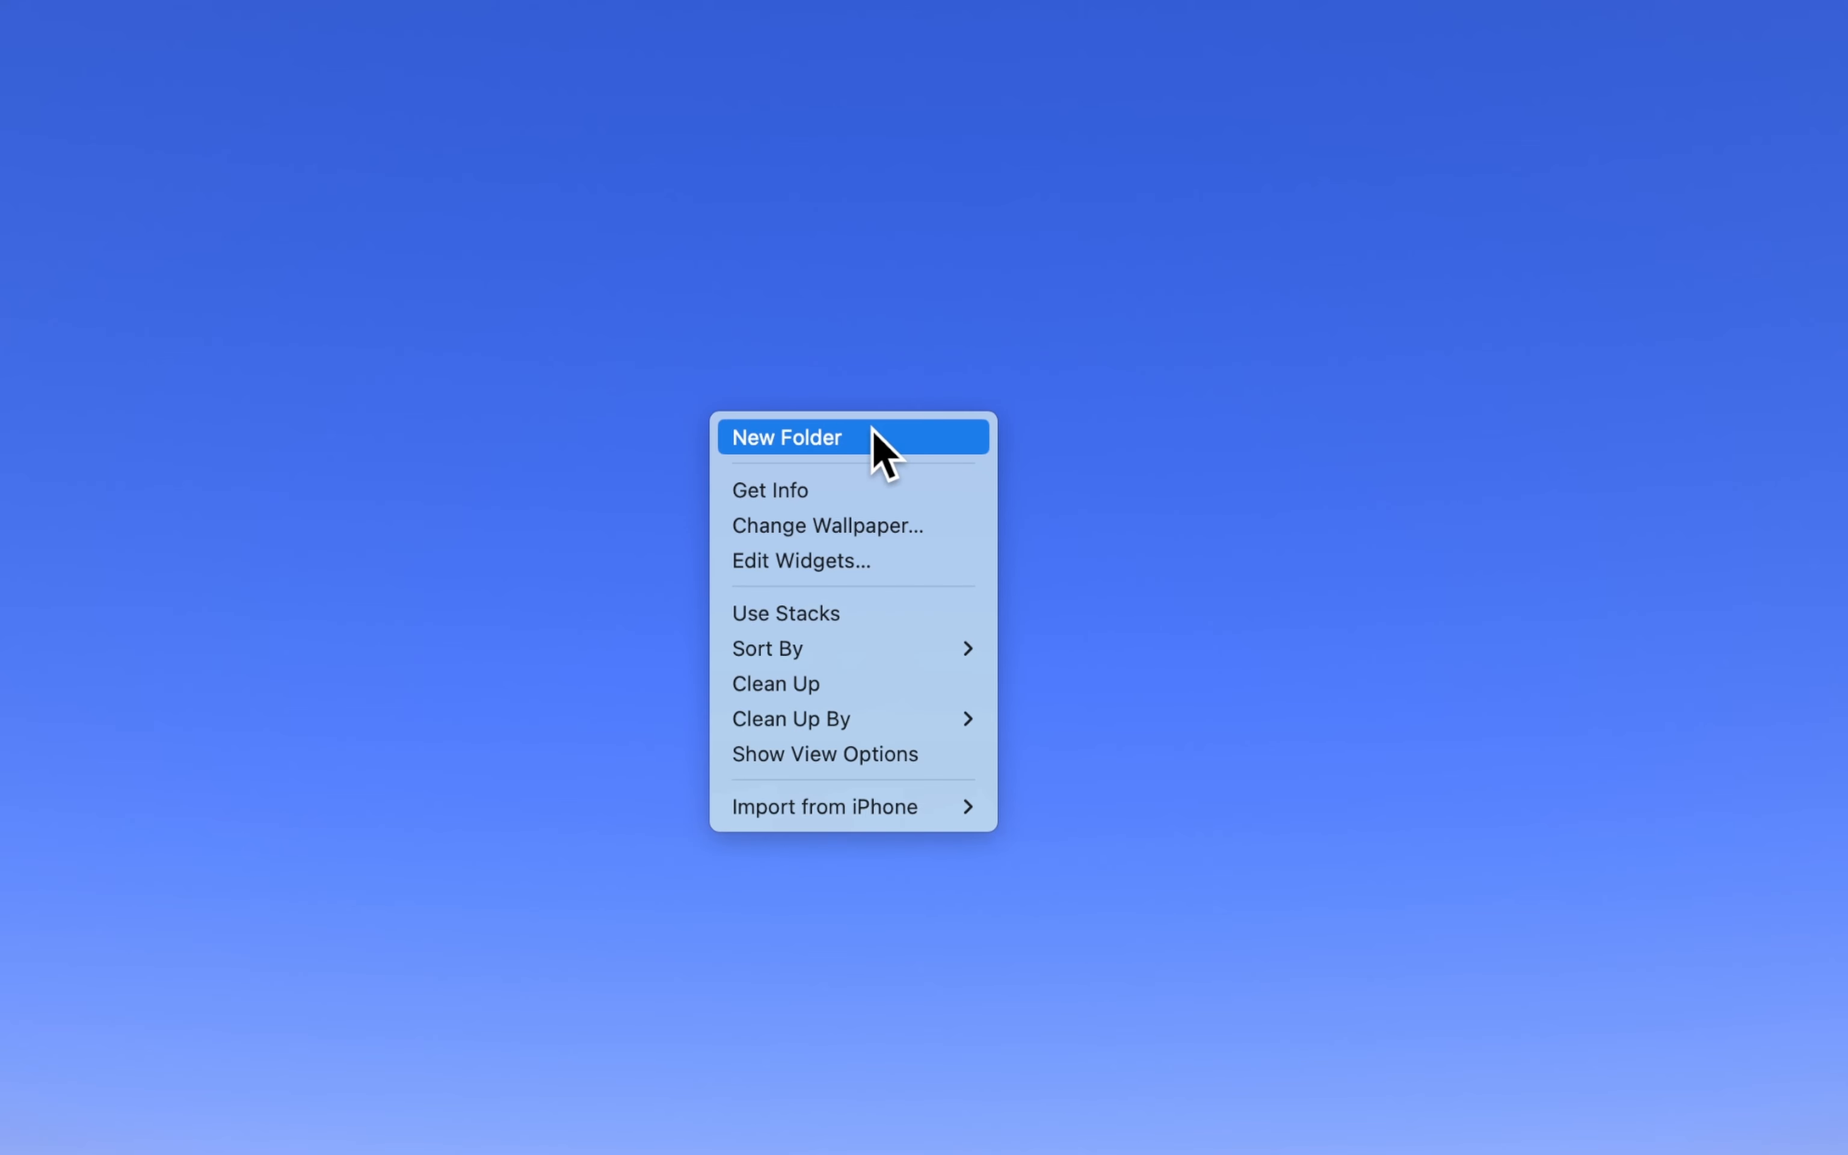
Create a new folder on the desktop and name it 'Text'.
click(784, 437)
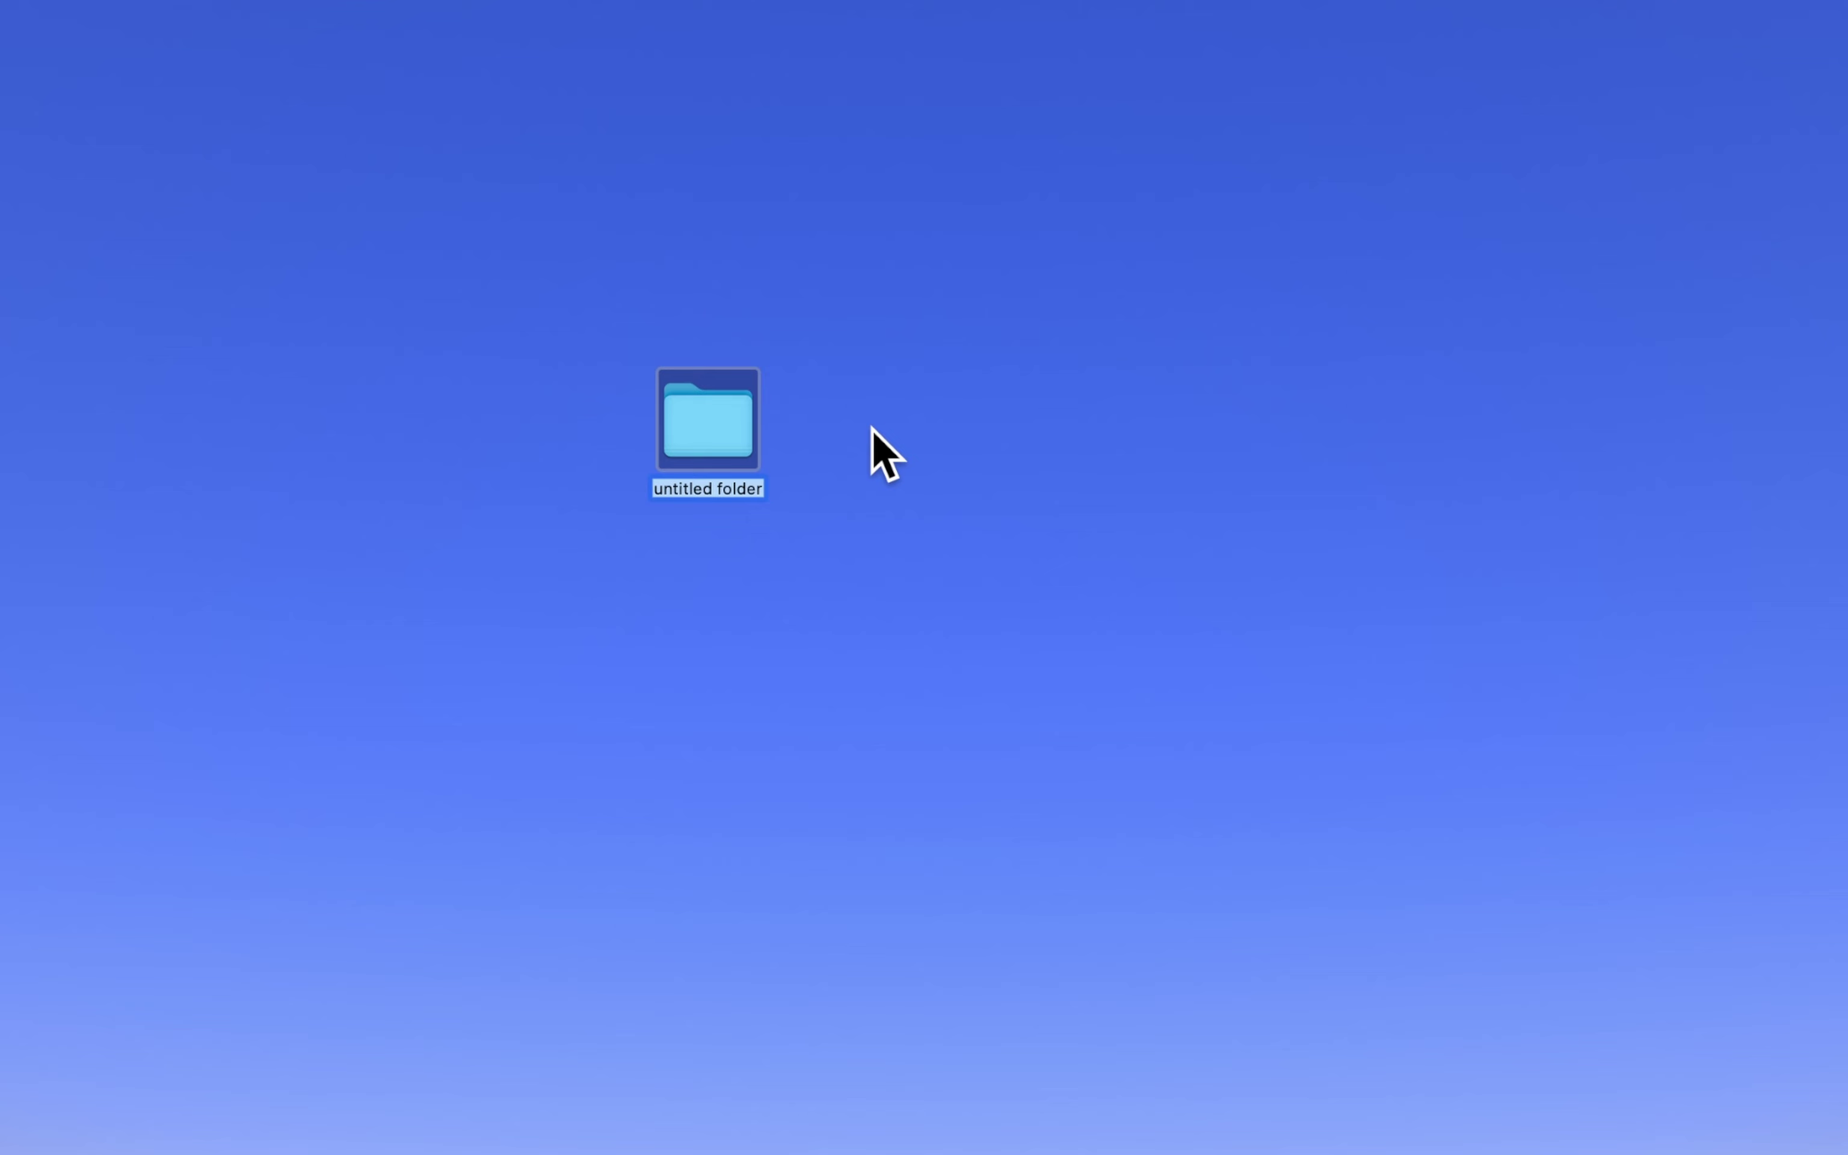
text(Exa)
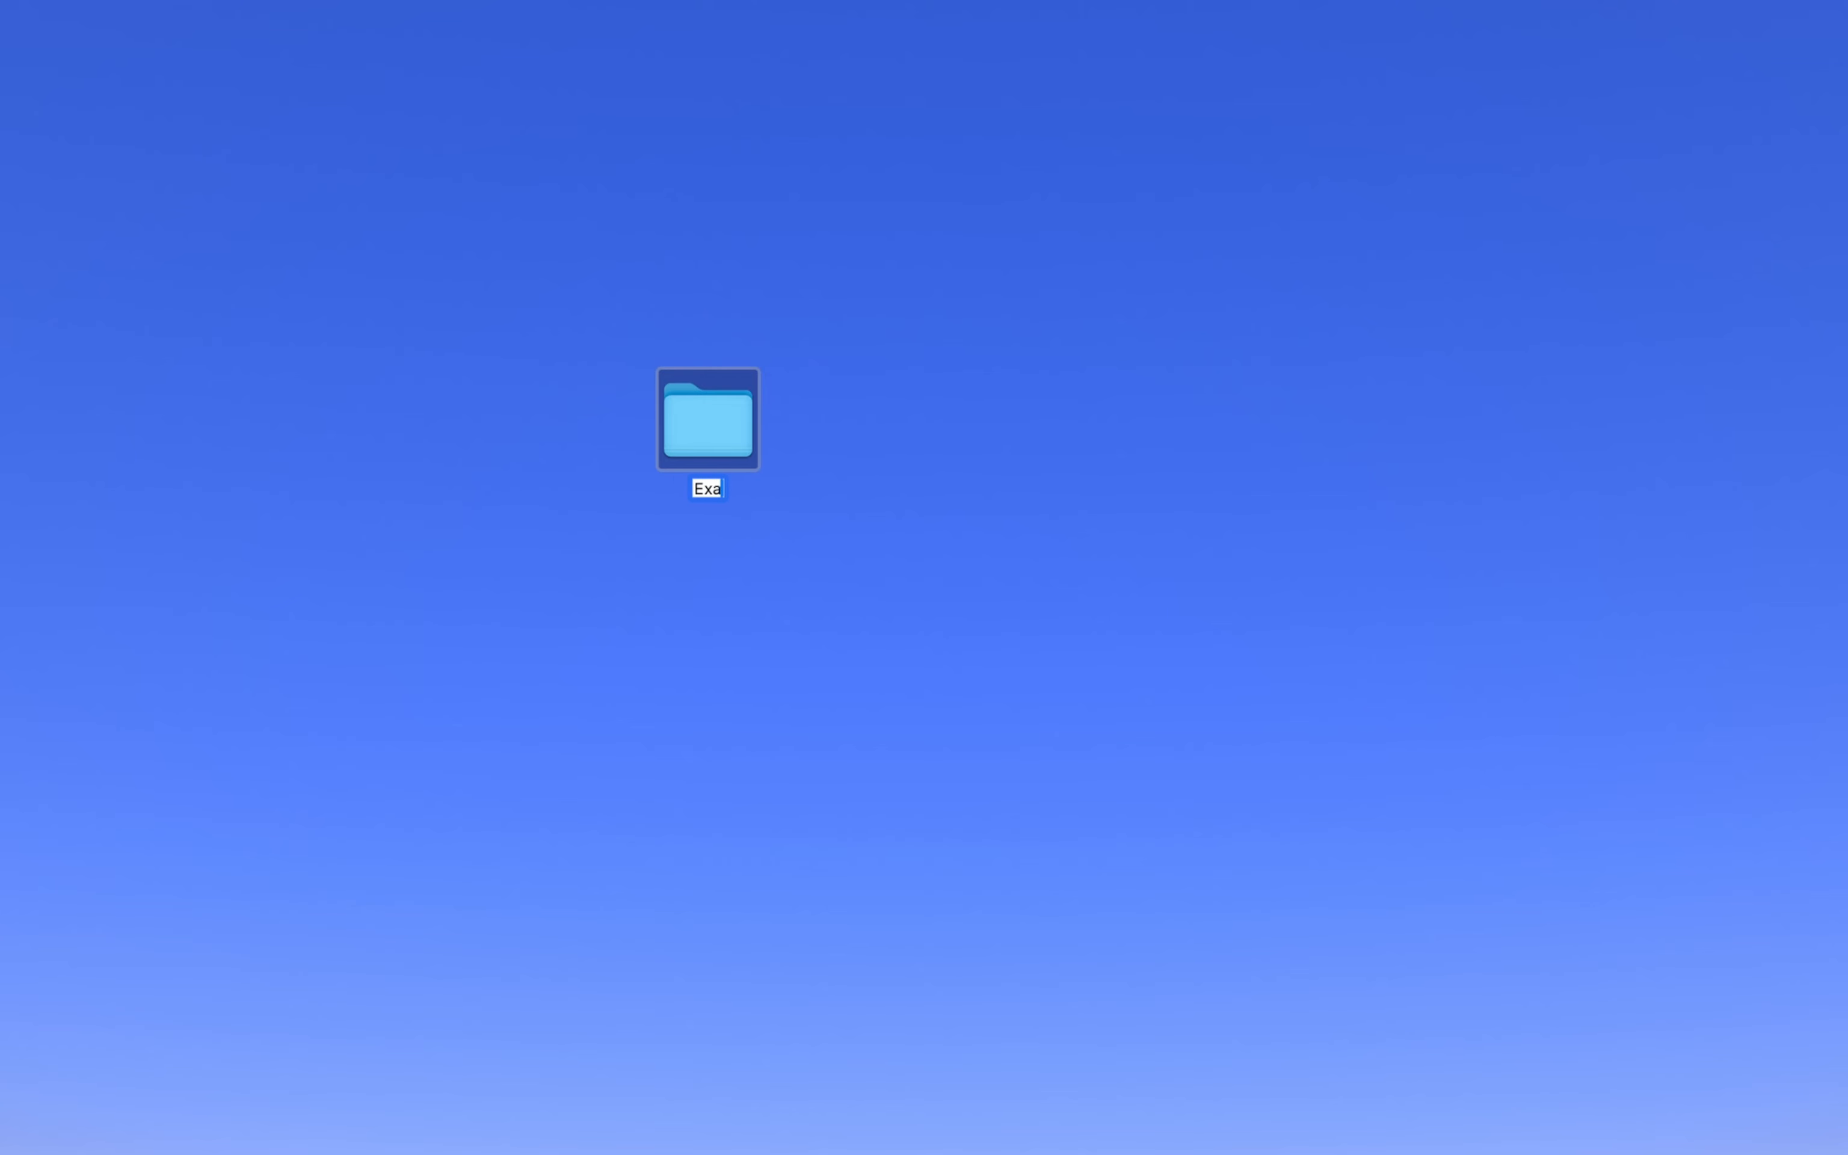
text(Text)
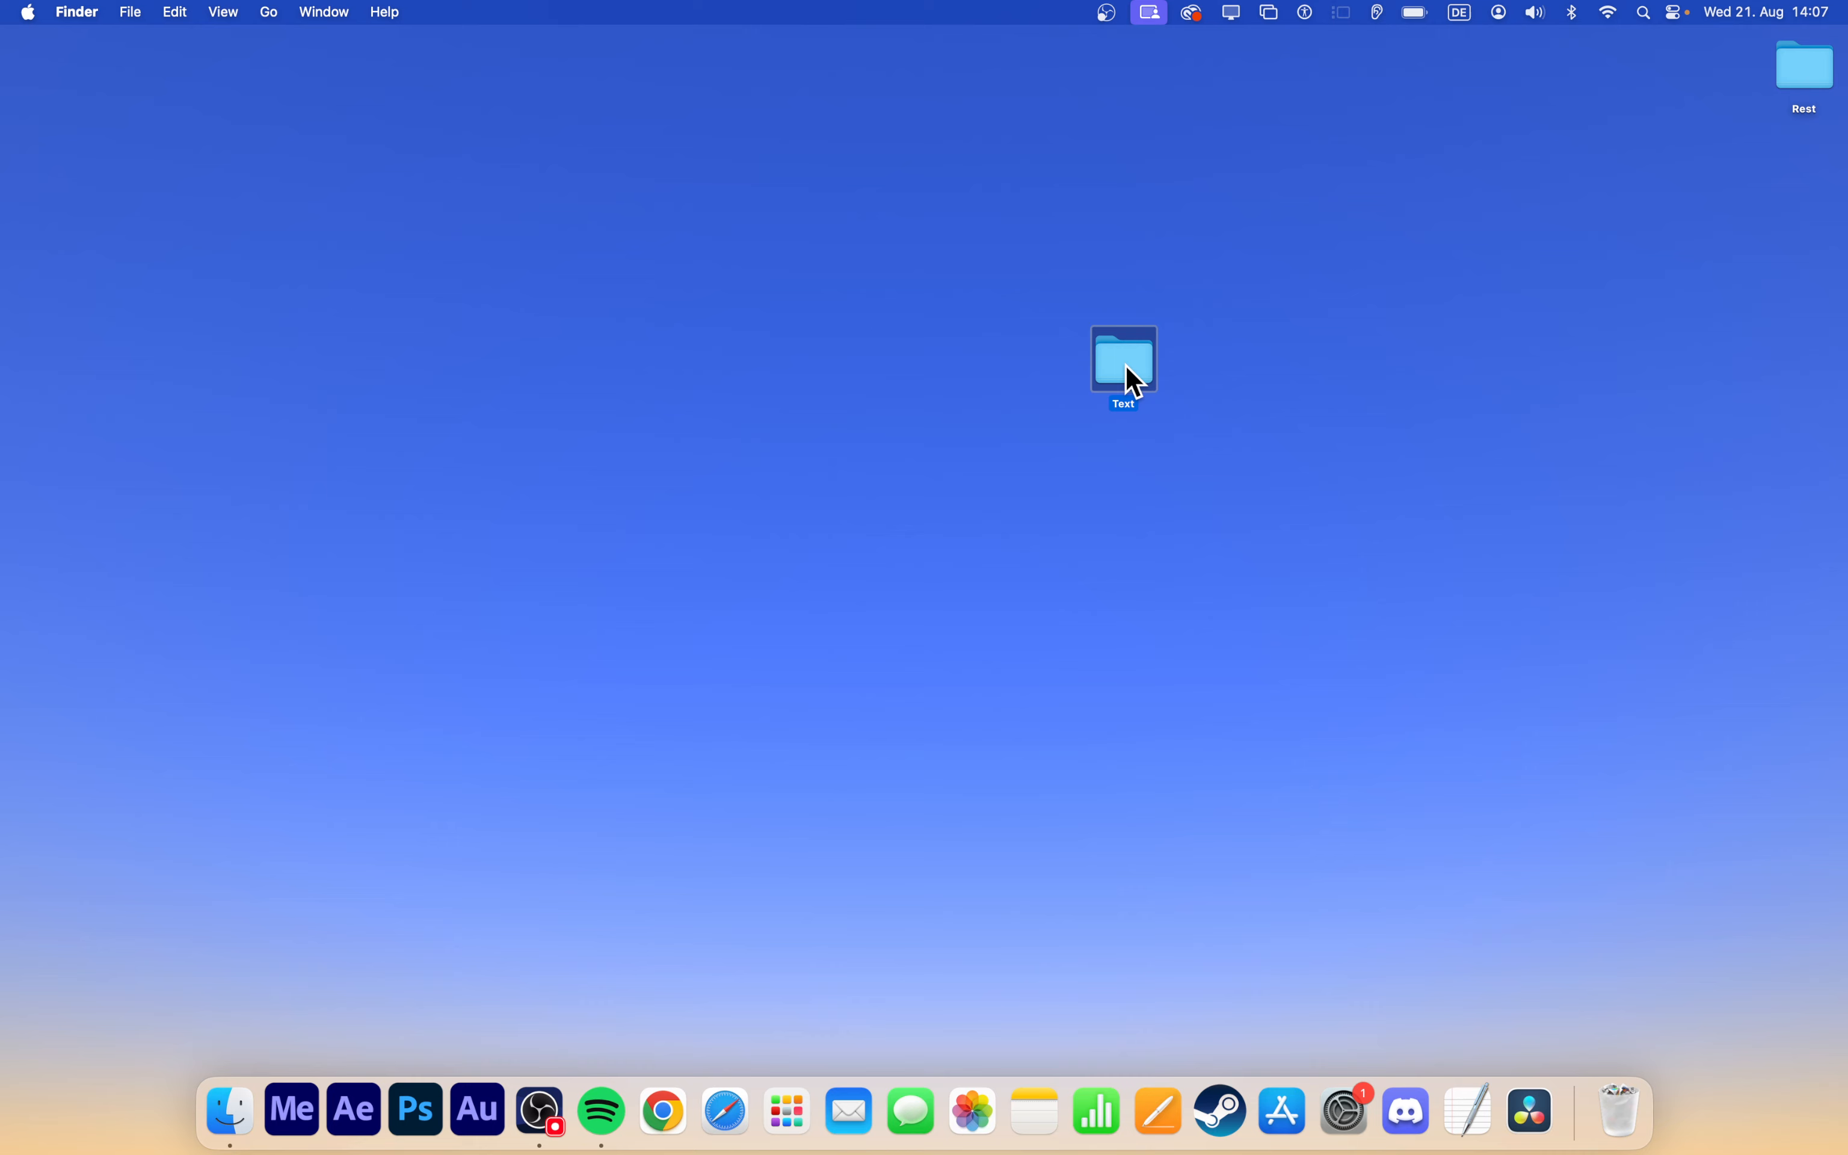
mouse_move(1134, 376)
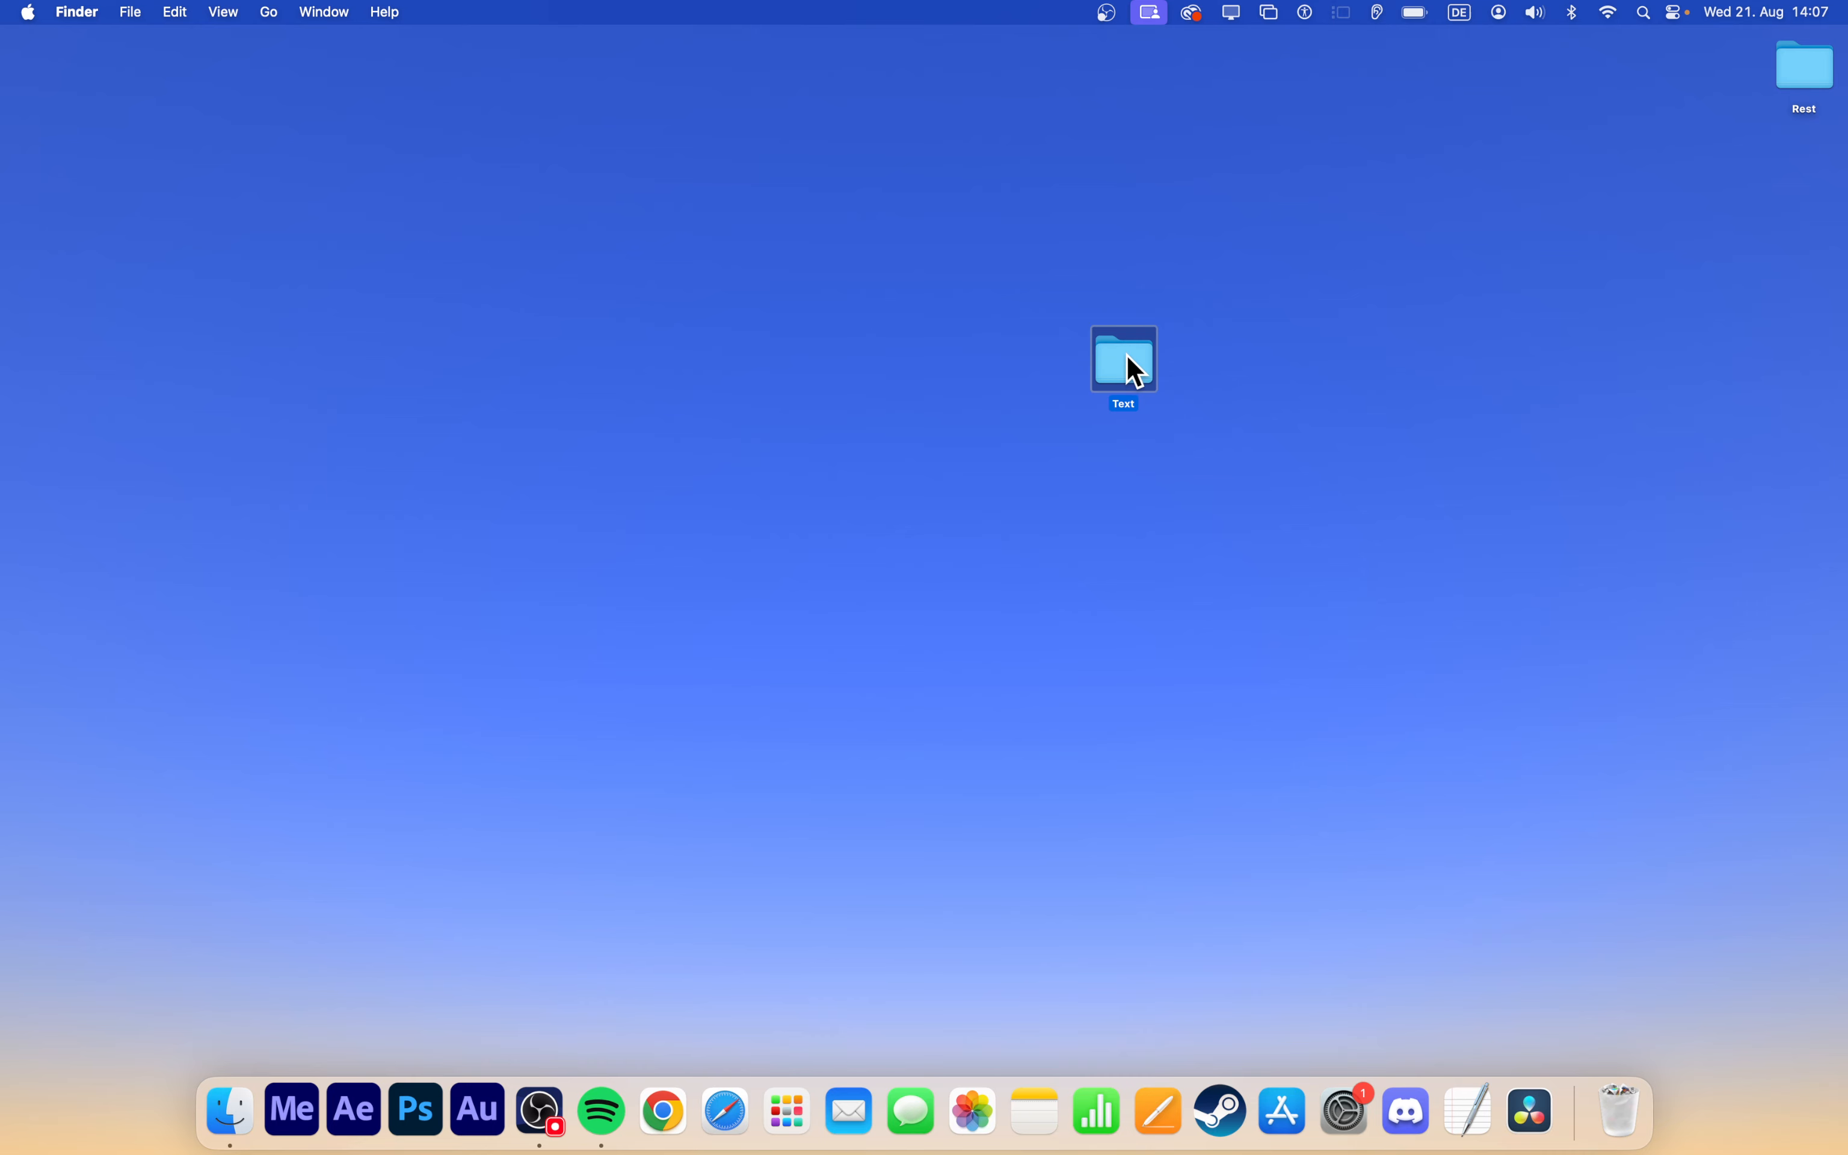
Rename the 'Text' folder to 'Files' via its context menu.
right_click(1121, 358)
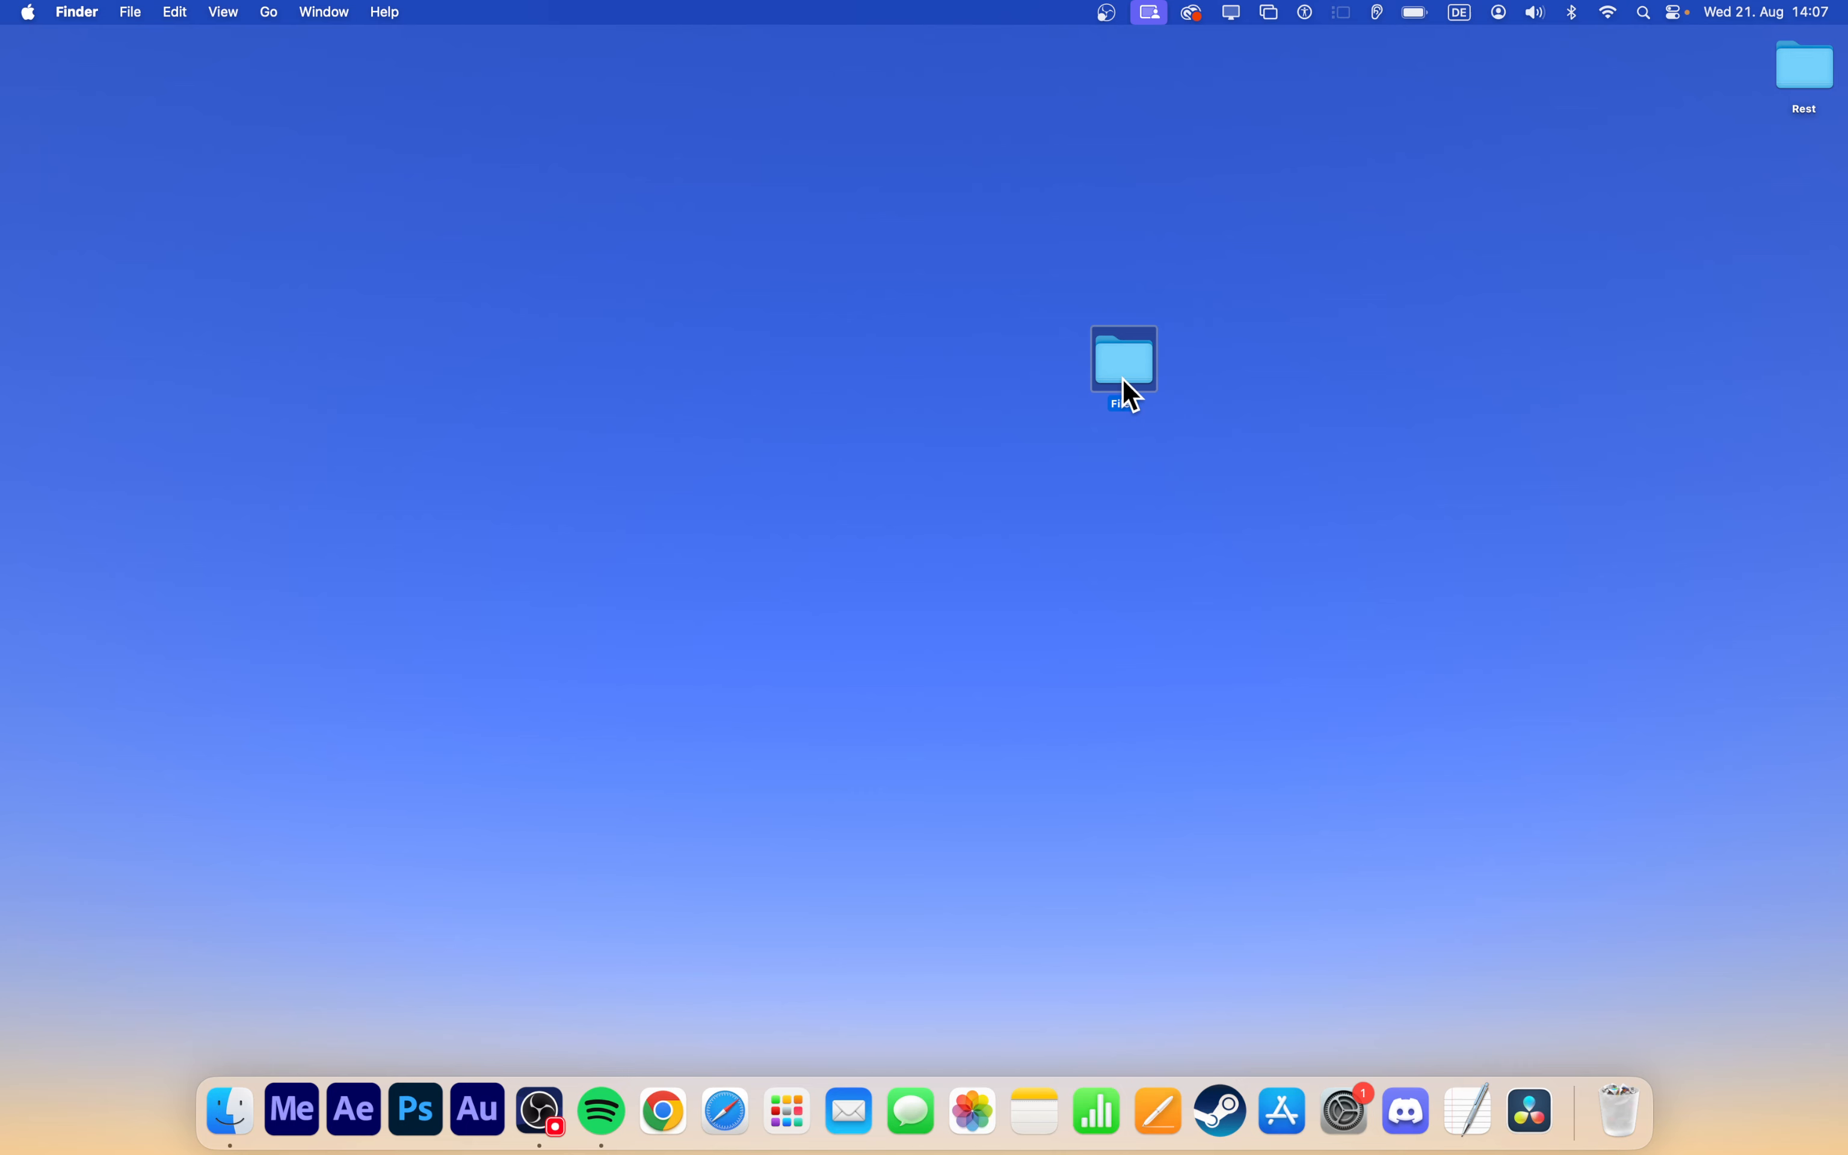
Show the context menu actions (Move to Bin, Duplicate, colour tags) for the 'Files' folder.
right_click(1123, 356)
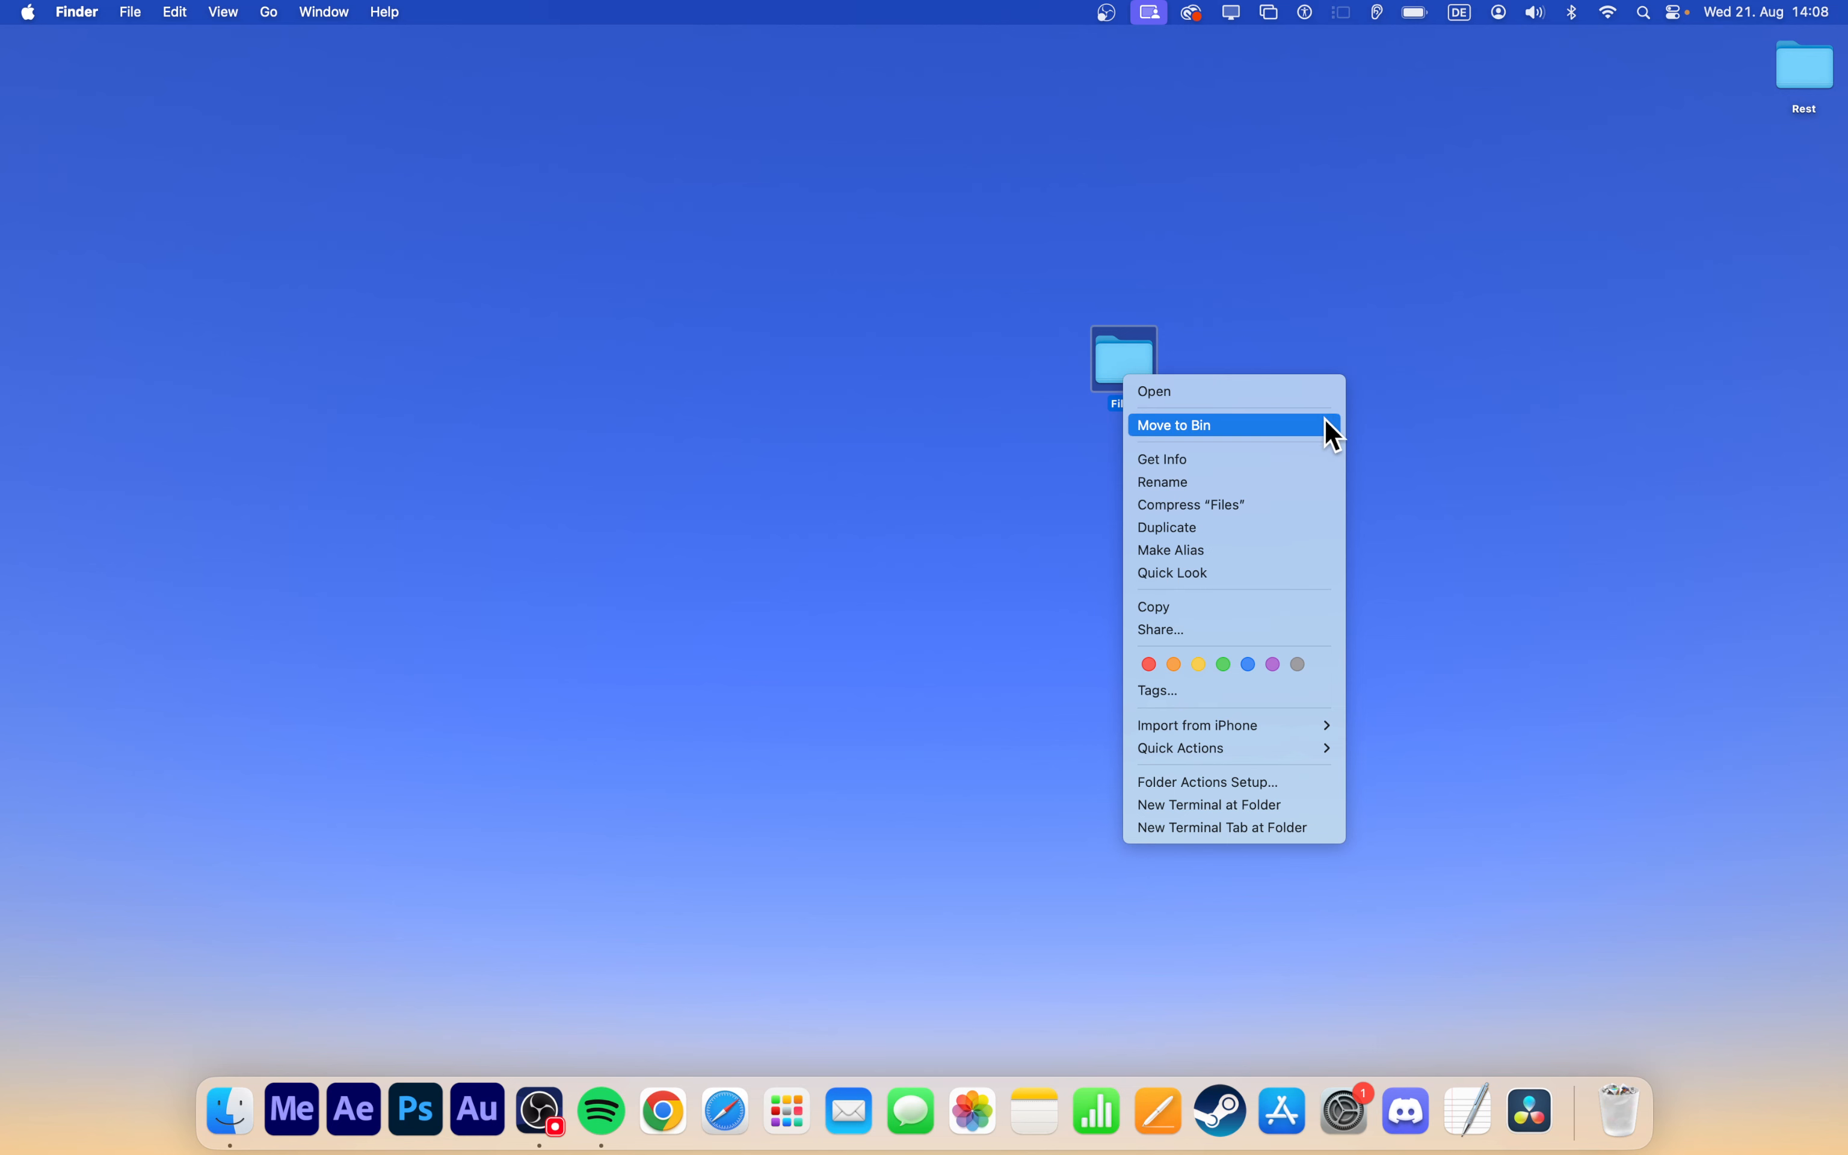
mouse_move(1324, 527)
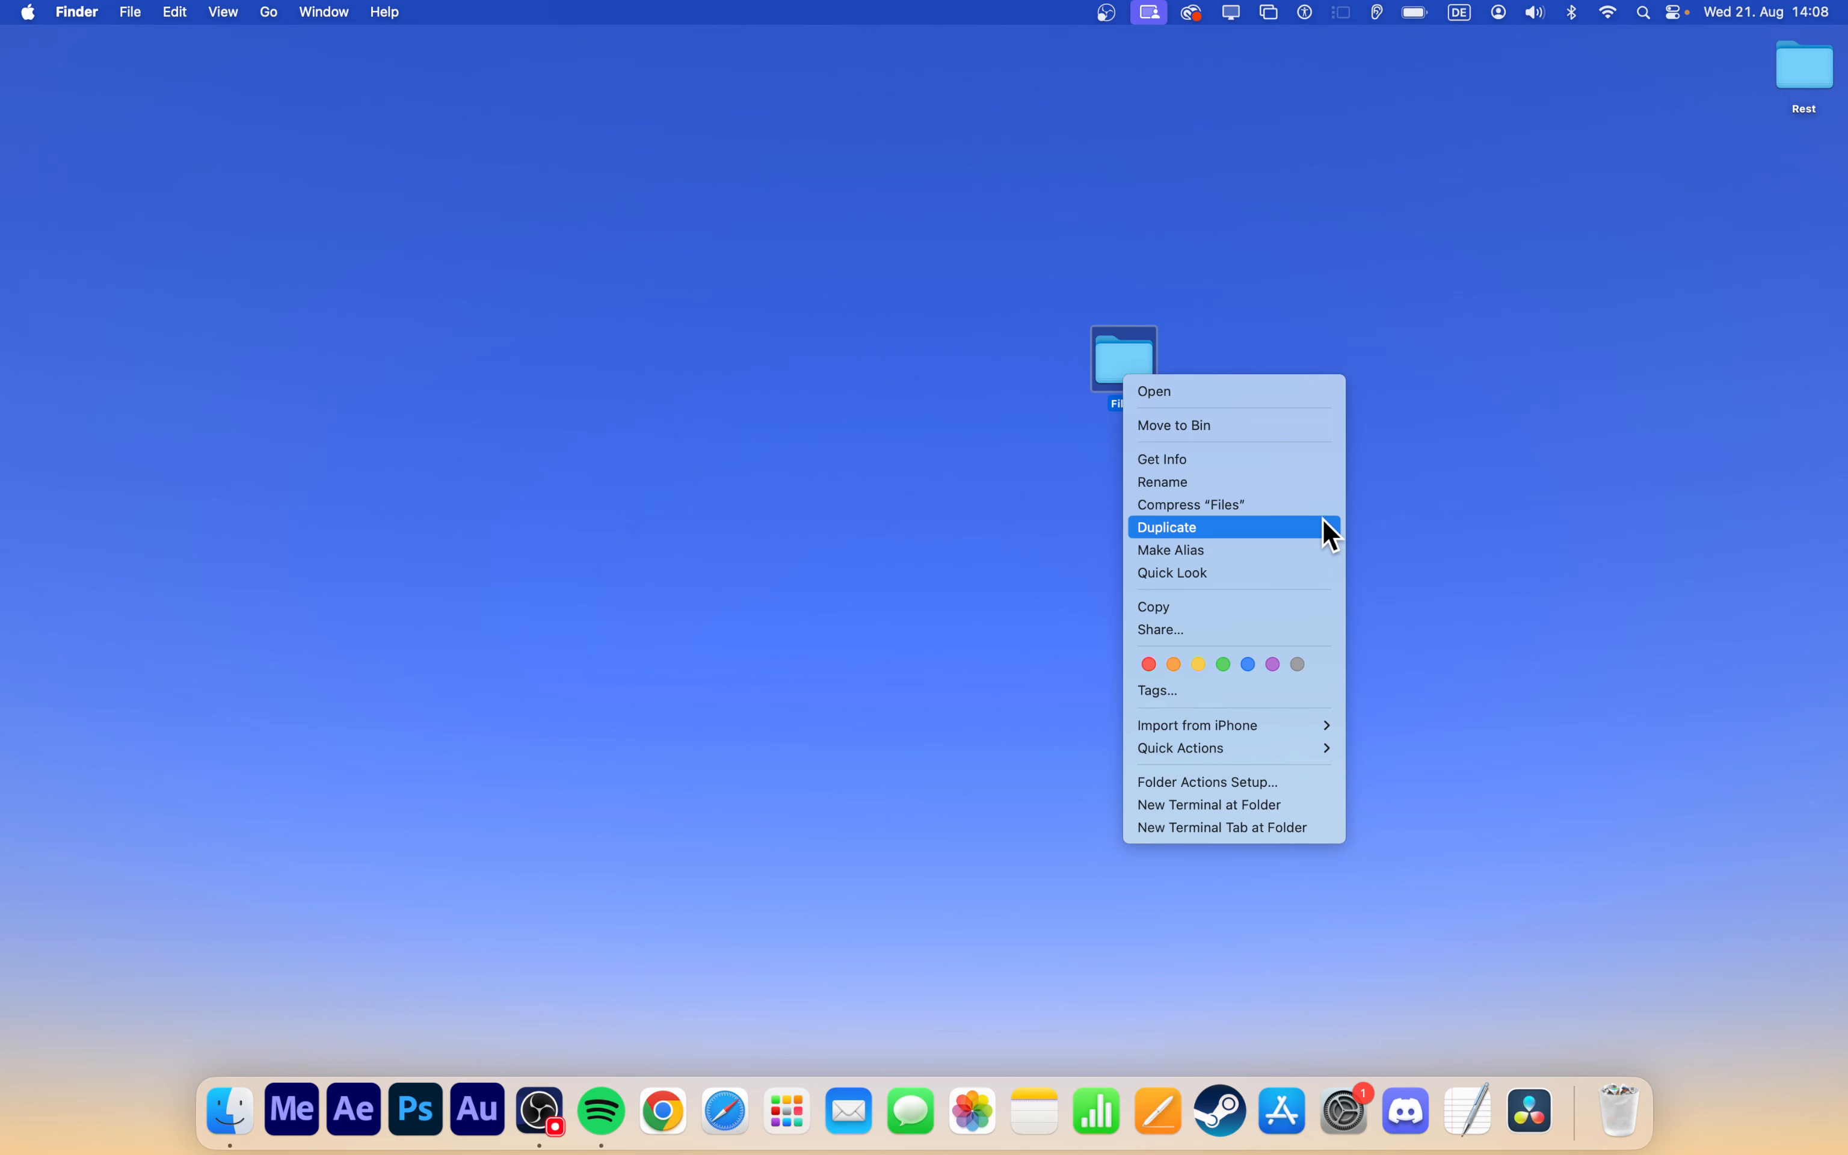
mouse_move(1223, 664)
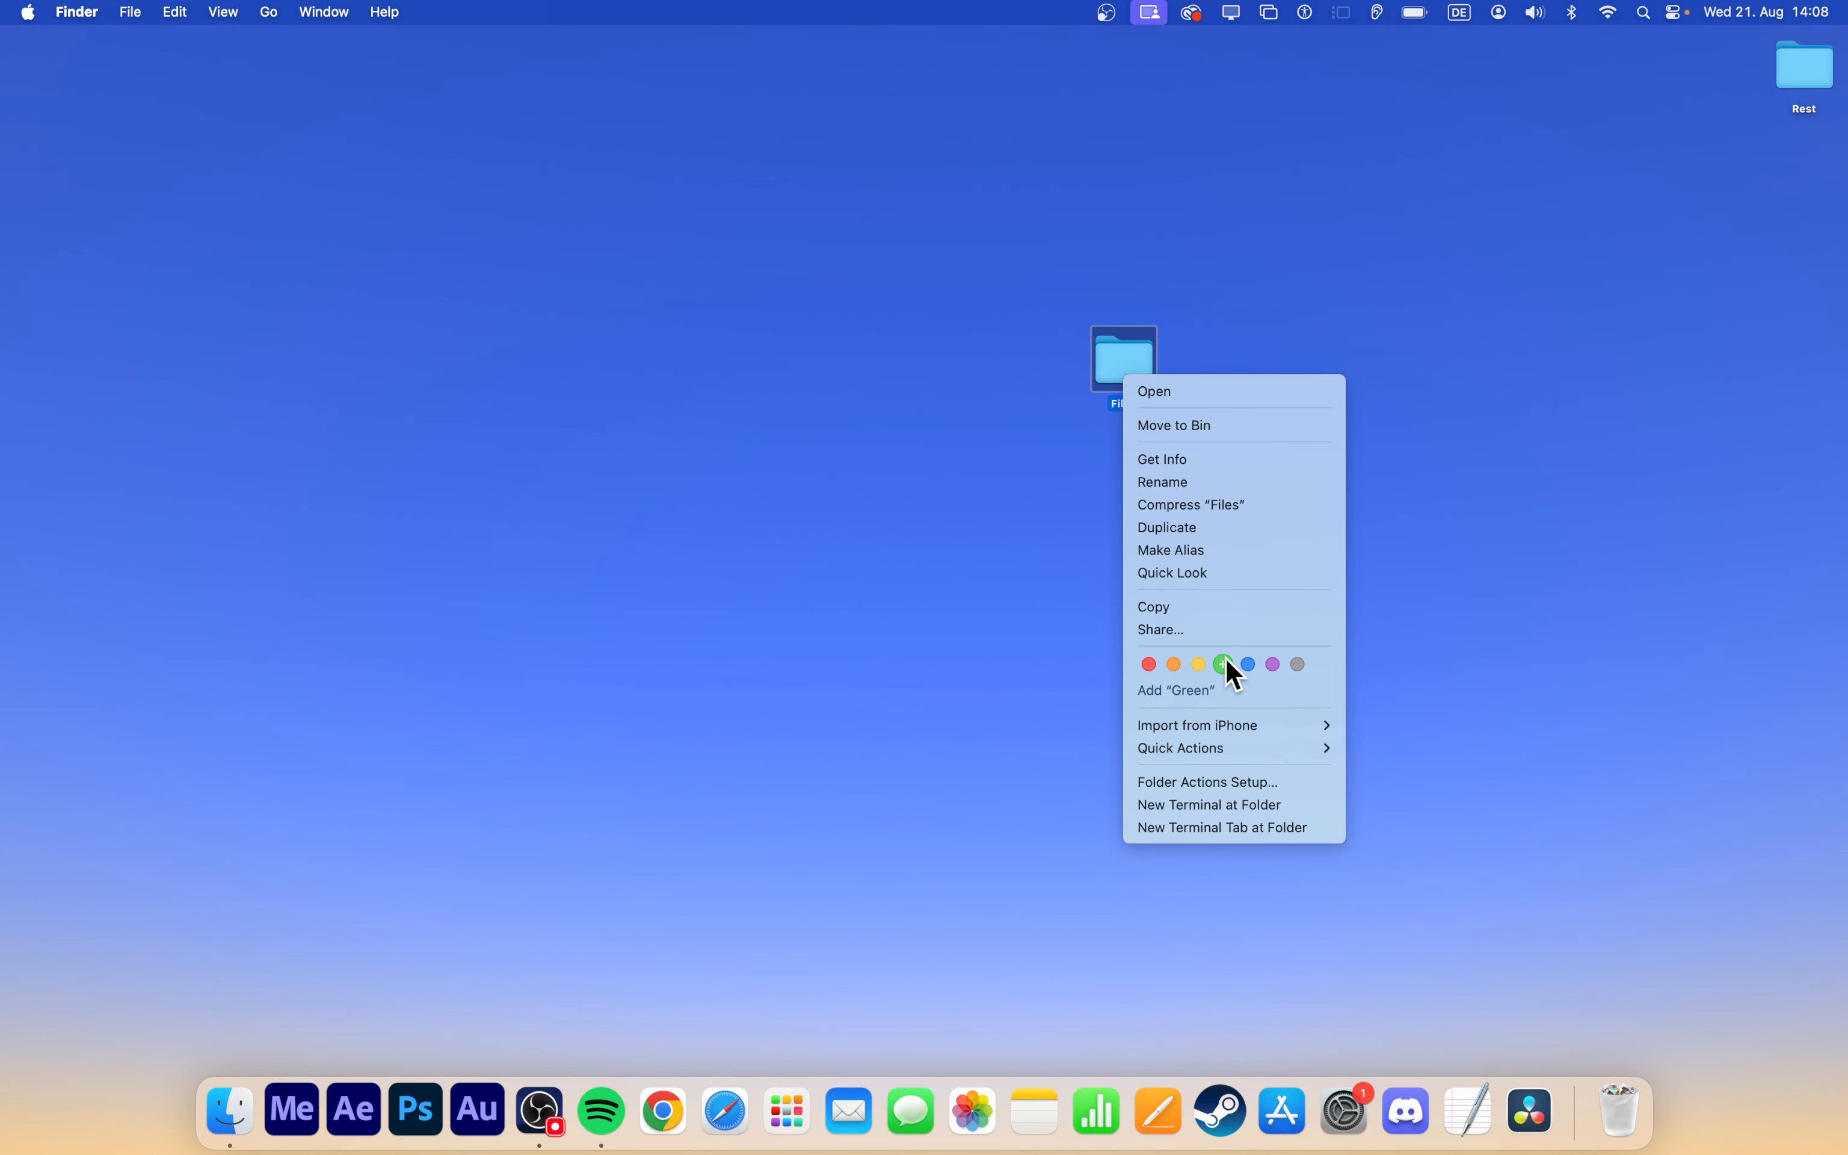